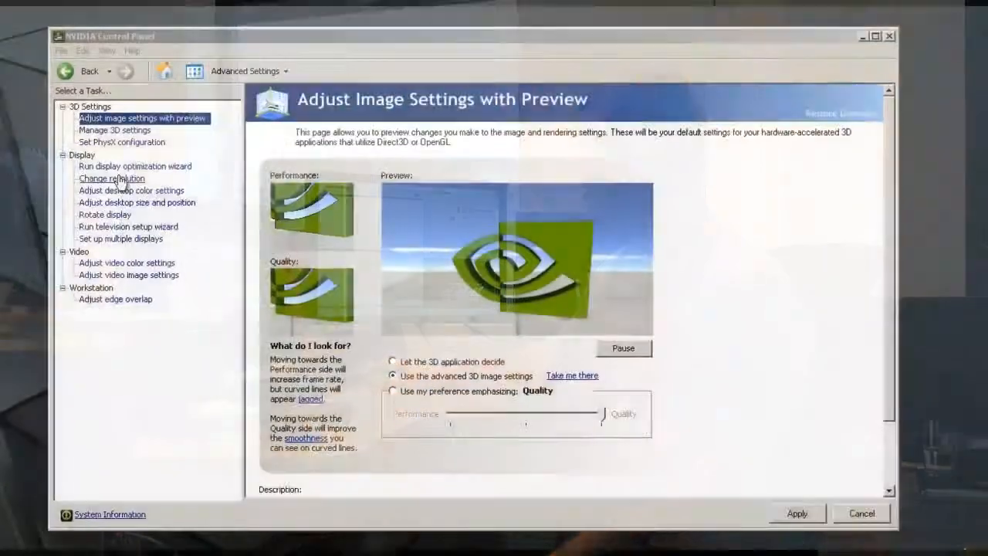
# Confirm the Change Resolution page shows 1680×1050 at a 120Hz refresh rate
pyautogui.click(111, 179)
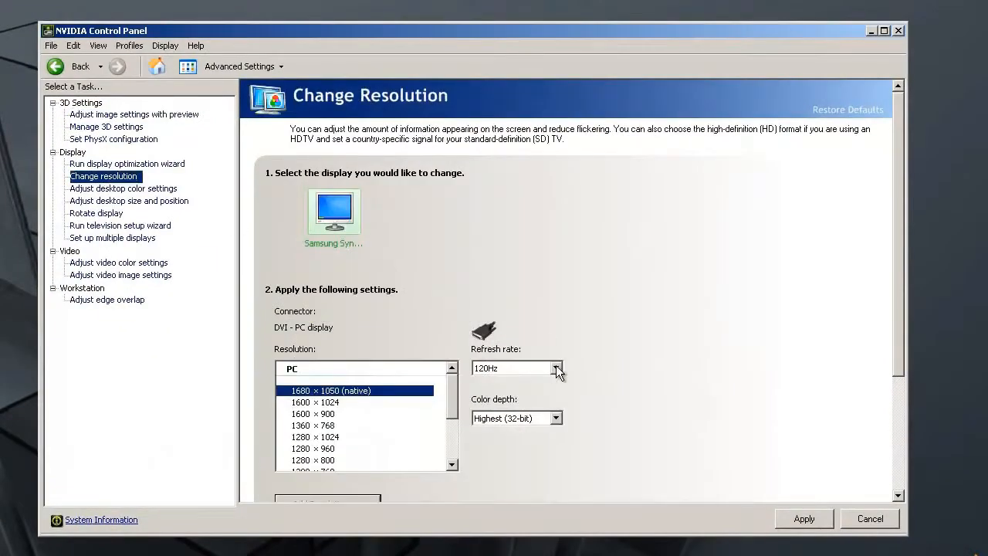
pyautogui.click(555, 368)
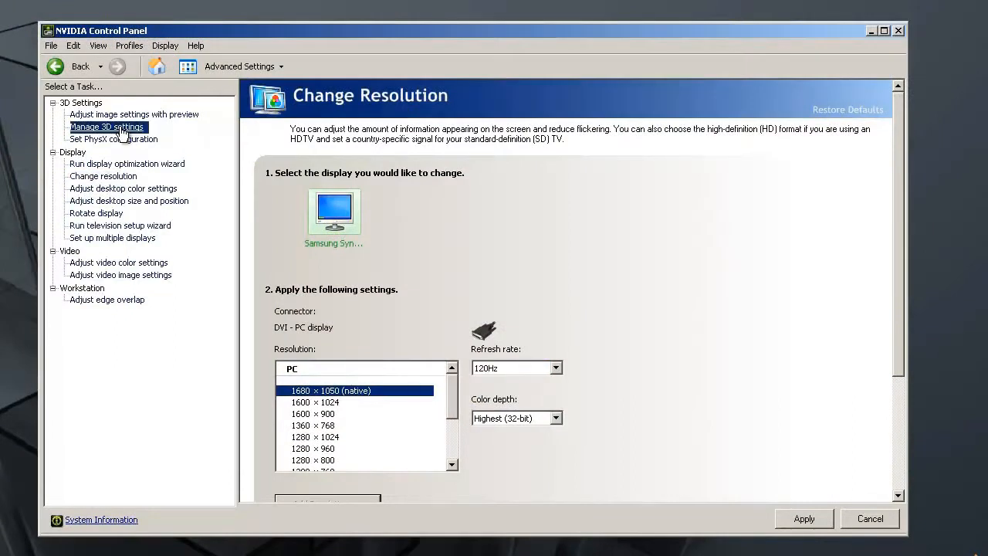
# Review Stereo - Display mode in Manage 3D Settings, keeping on-board DIN connector with NVIDIA IR Emitter
pyautogui.click(108, 126)
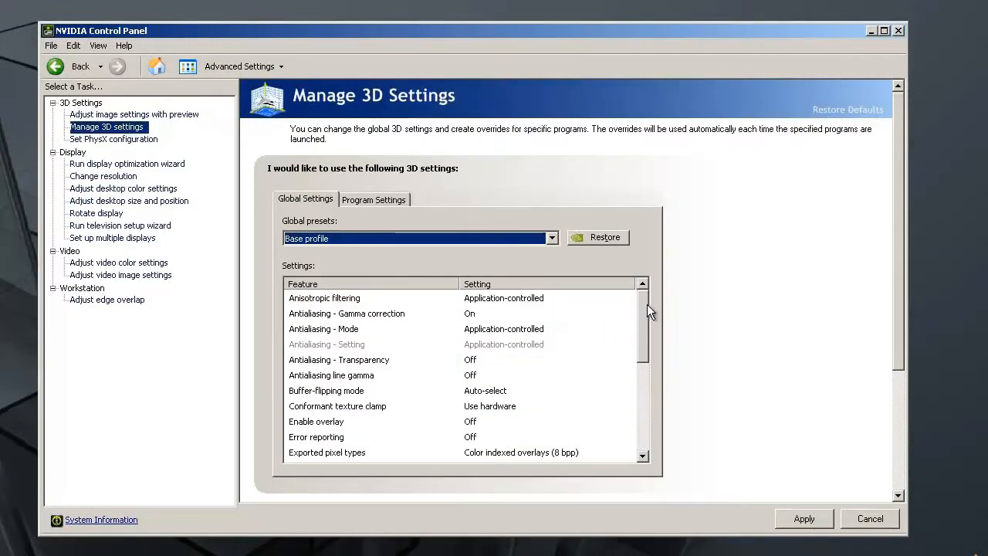
pyautogui.scroll(-3)
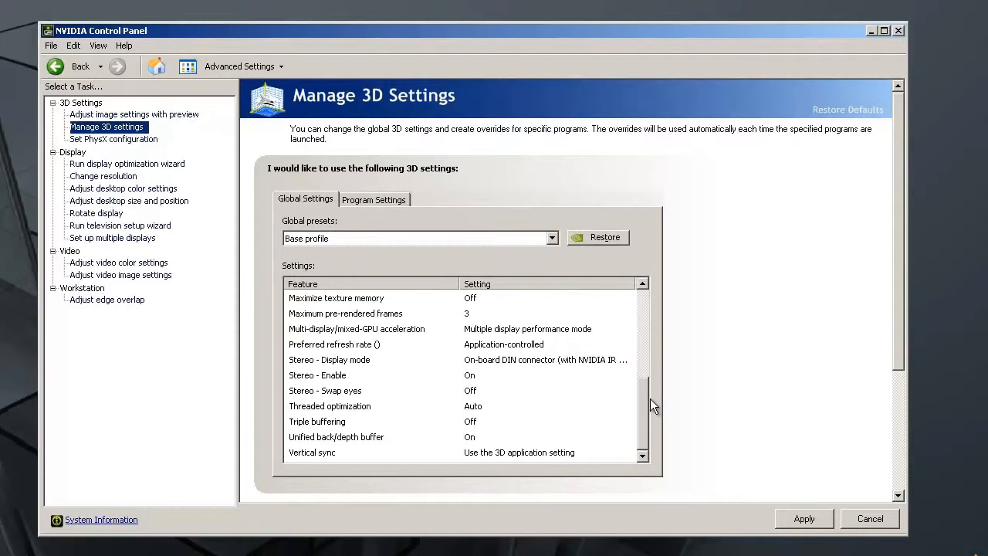
pyautogui.click(631, 360)
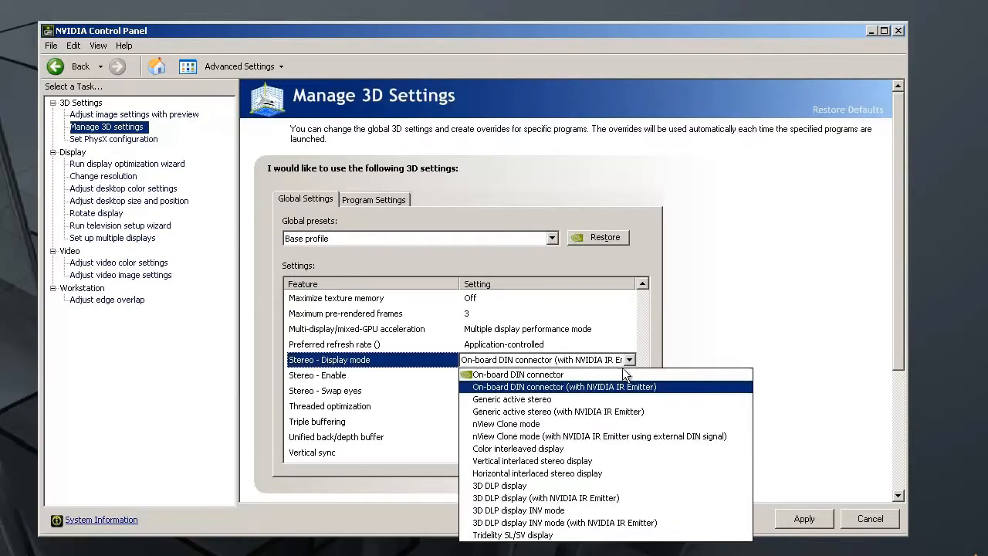